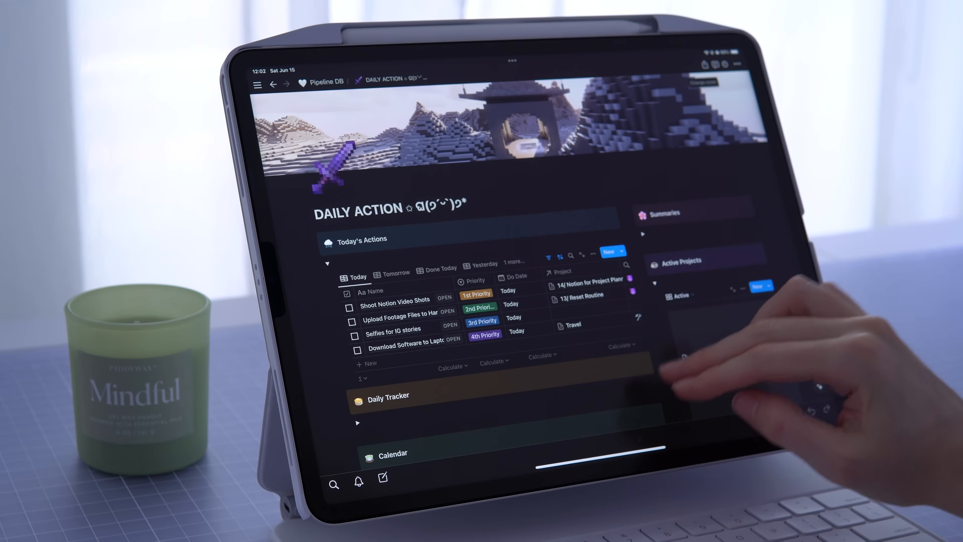
scroll(down, 3)
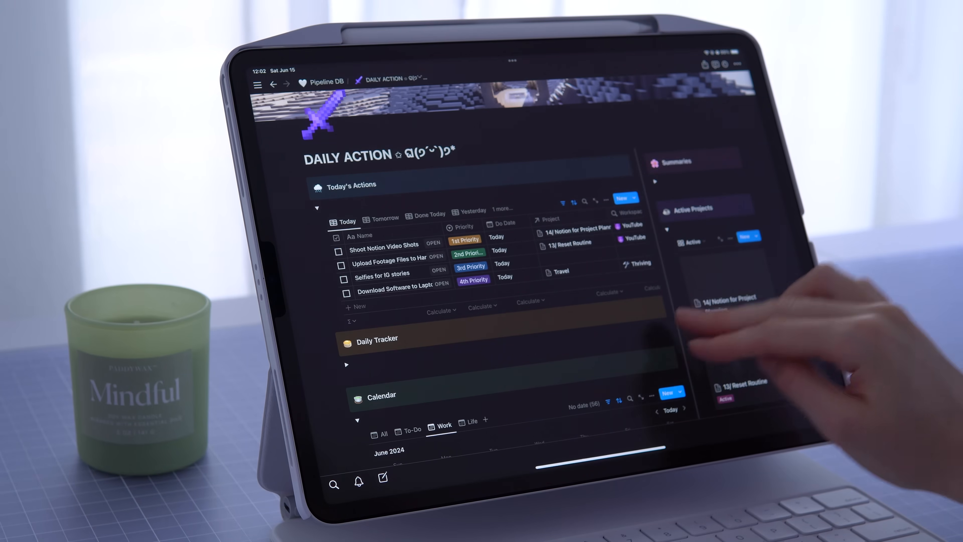
scroll(down, 3)
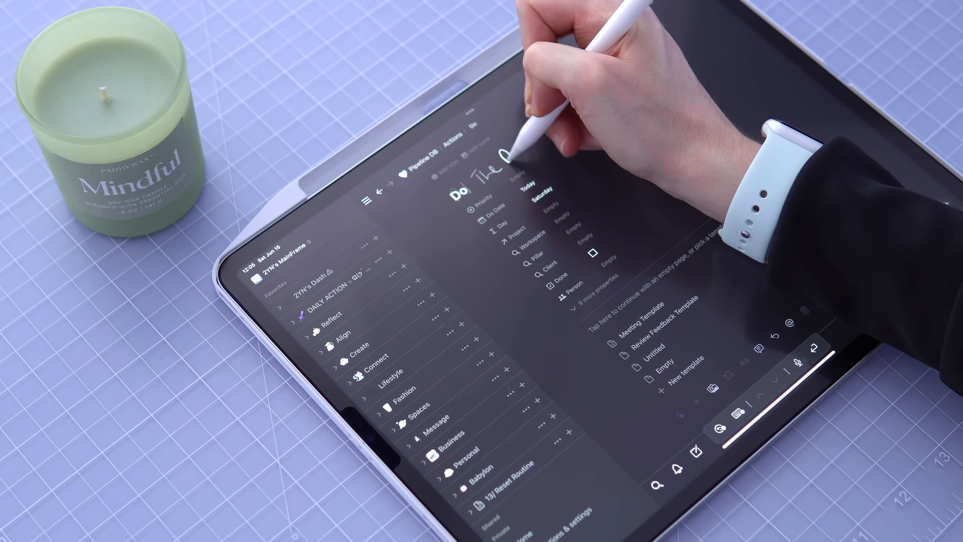
text(The Dishes)
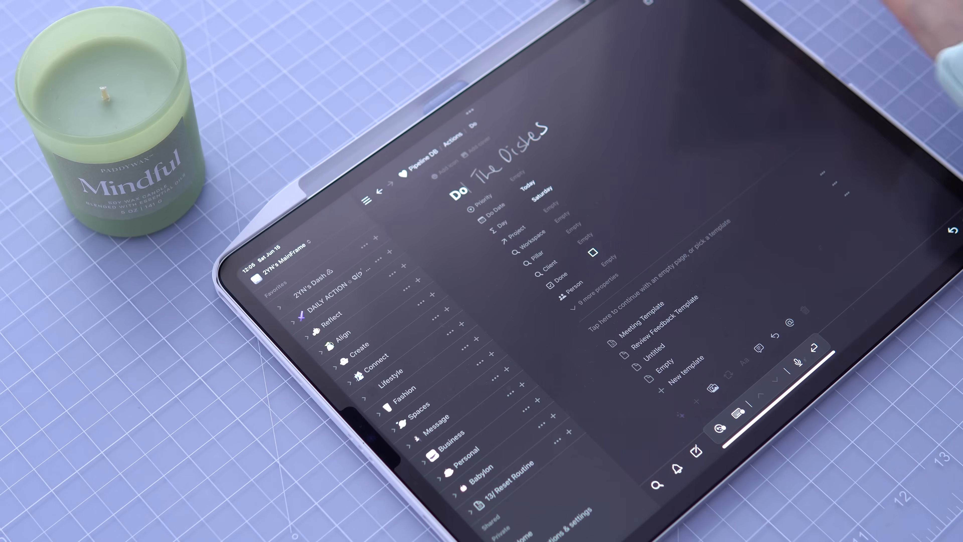